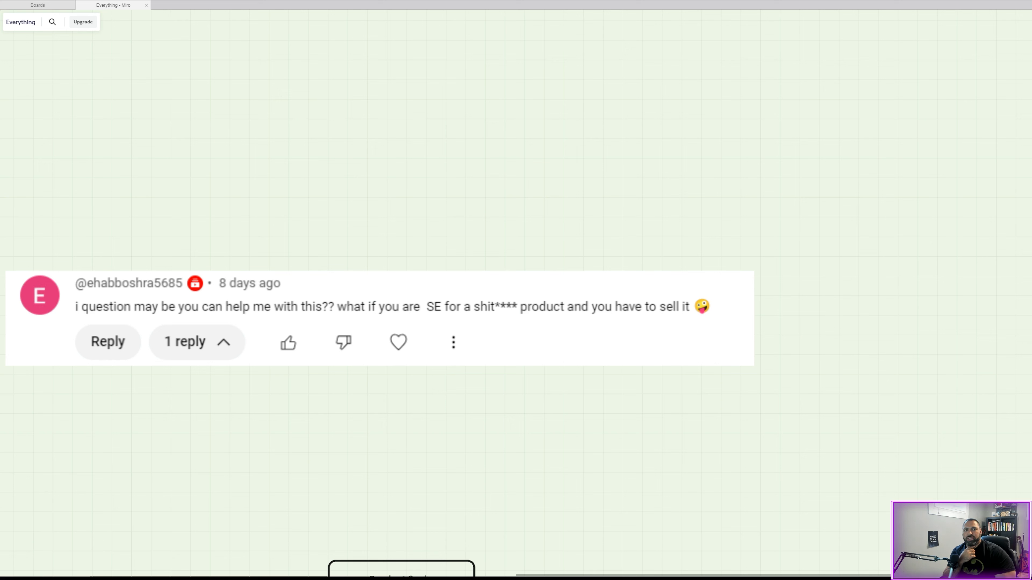
{"action": "scroll", "scroll_direction": "down", "scroll_amount": 3}
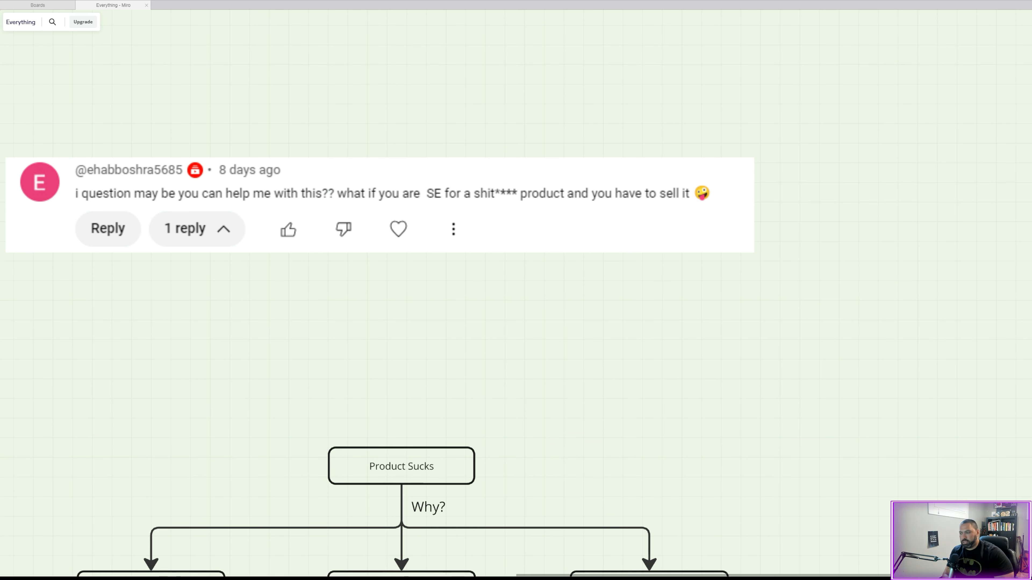
{"action": "scroll", "scroll_direction": "down", "scroll_amount": 3}
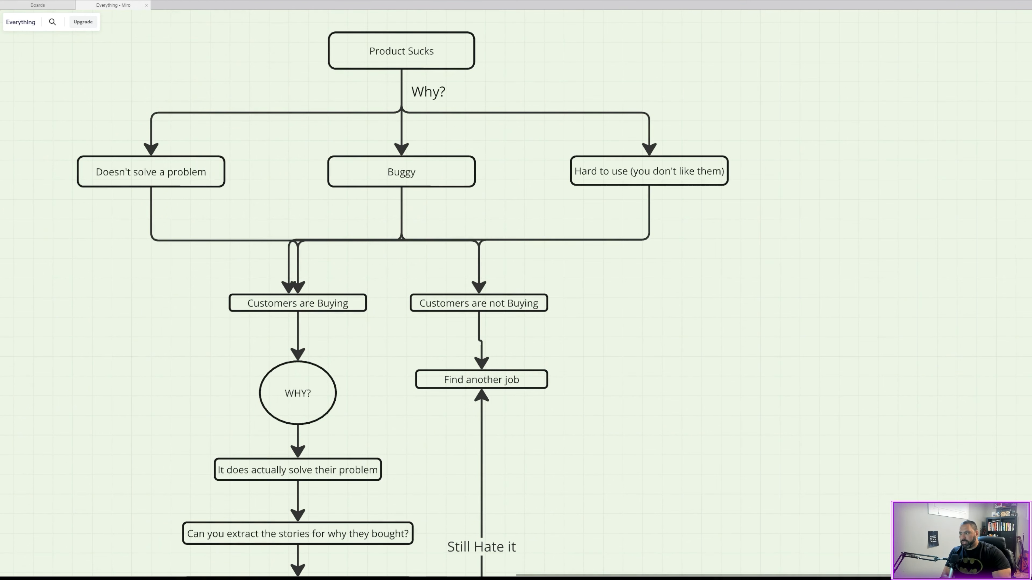
{"action": "scroll", "scroll_direction": "down", "scroll_amount": 3}
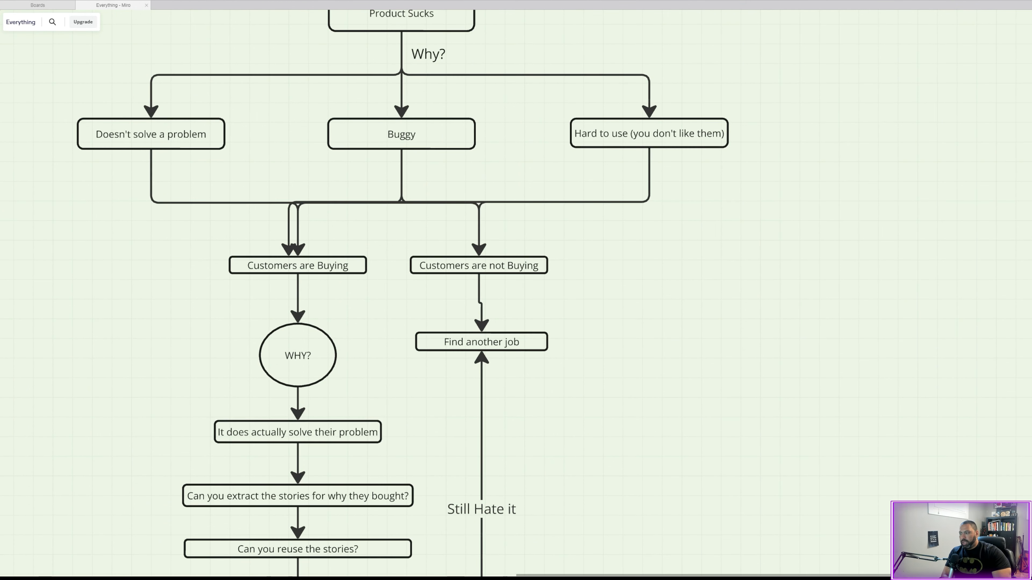
{"action": "scroll", "scroll_direction": "down", "scroll_amount": 3}
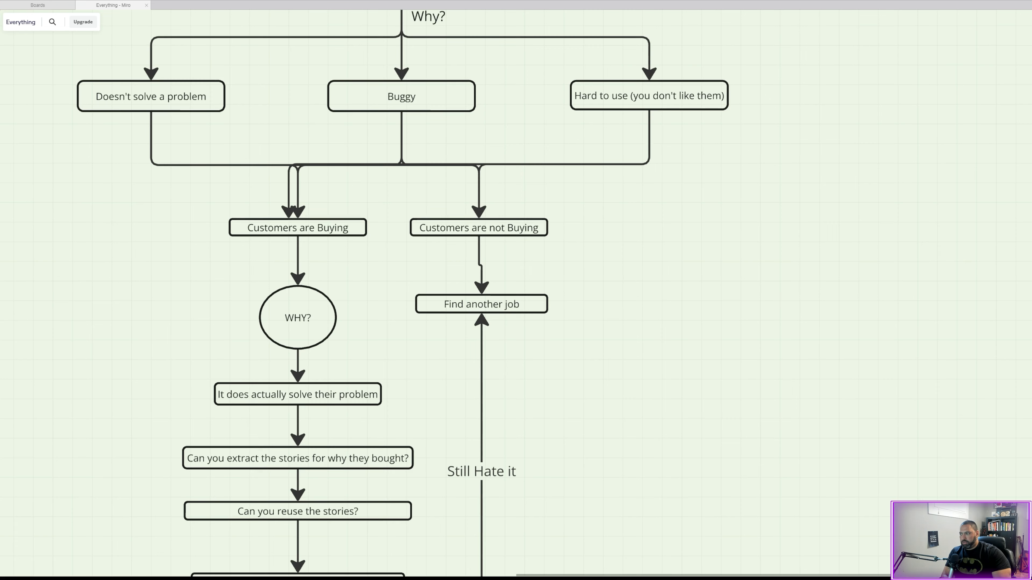
{"action": "scroll", "scroll_direction": "down", "scroll_amount": 3}
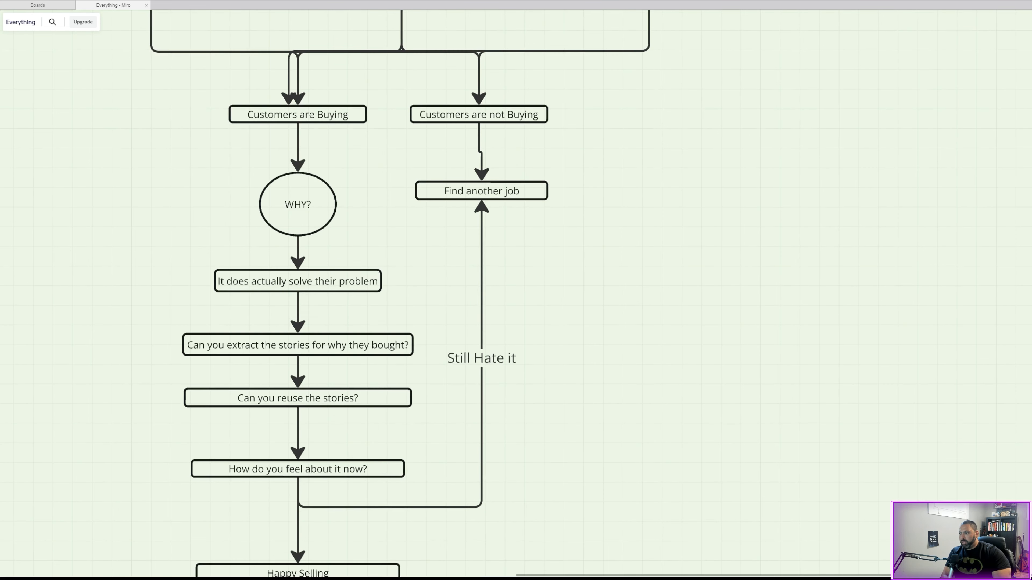
{"action": "scroll", "scroll_direction": "down", "scroll_amount": 3}
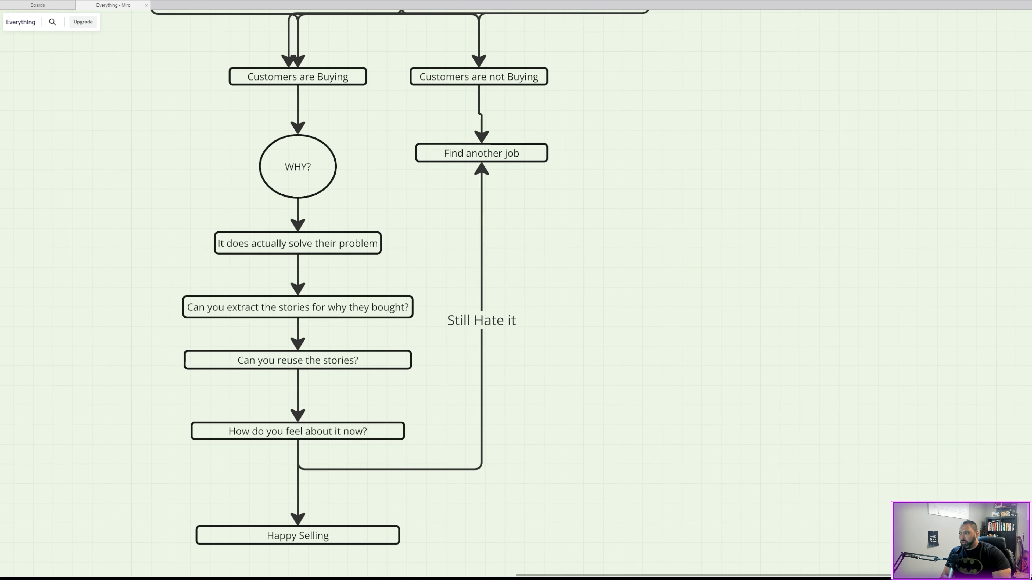